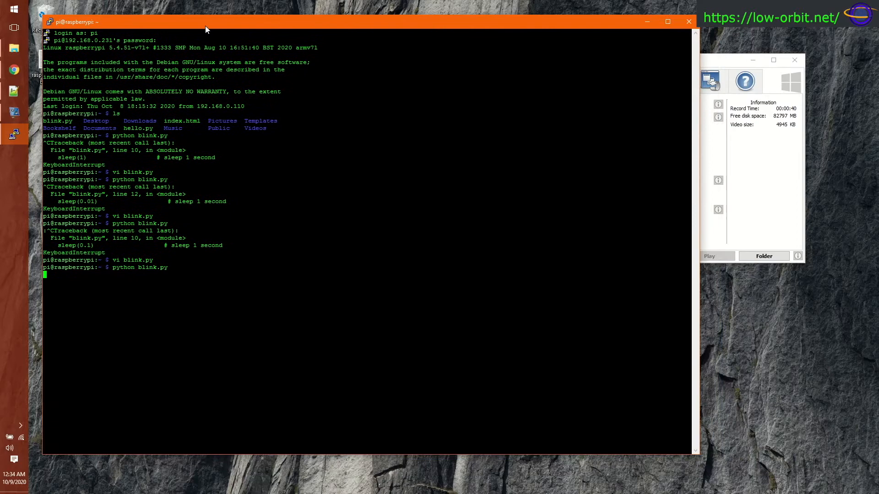
# - Reposition the PuTTY window toward the screen centre while python blink.py keeps running
pyautogui.moveTo(206, 29); pyautogui.dragTo(196, 58)
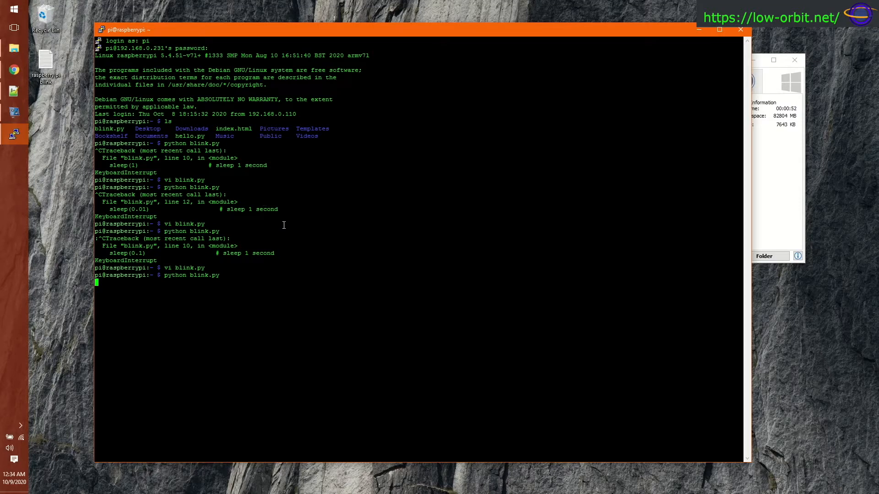
pyautogui.doubleClick(174, 275)
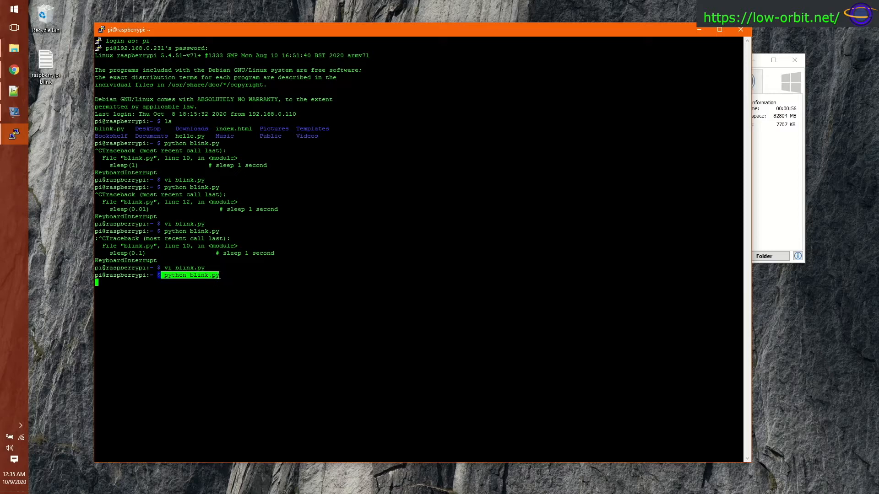
pyautogui.moveTo(220, 275)
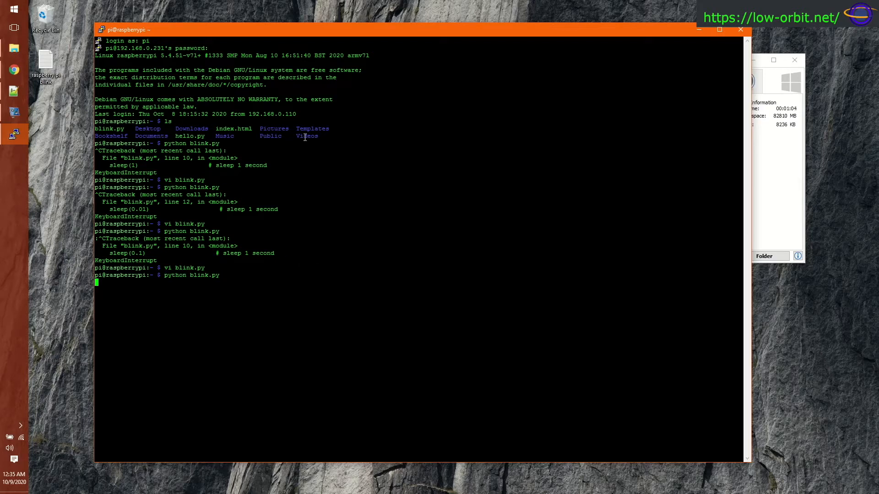
pyautogui.moveTo(857, 63)
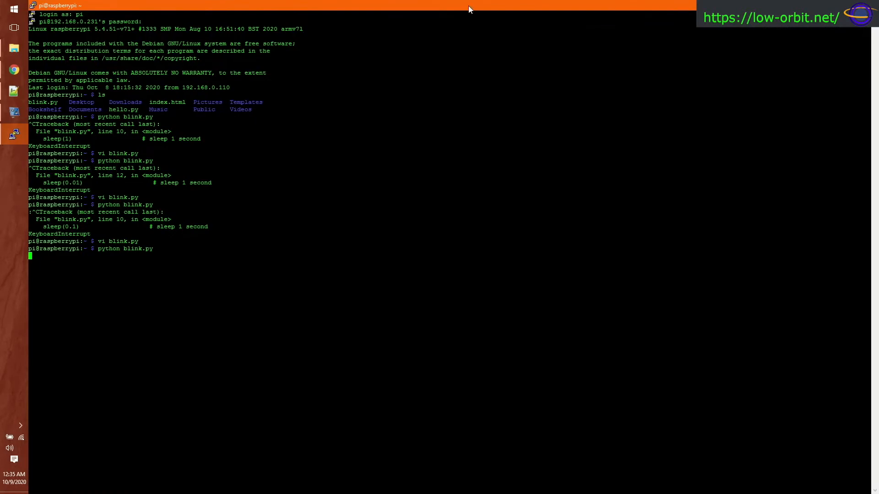
# - Interrupt the running blink script with Ctrl+C and enter 'vi blink.py' at the prompt
pyautogui.press('ctrl+c')
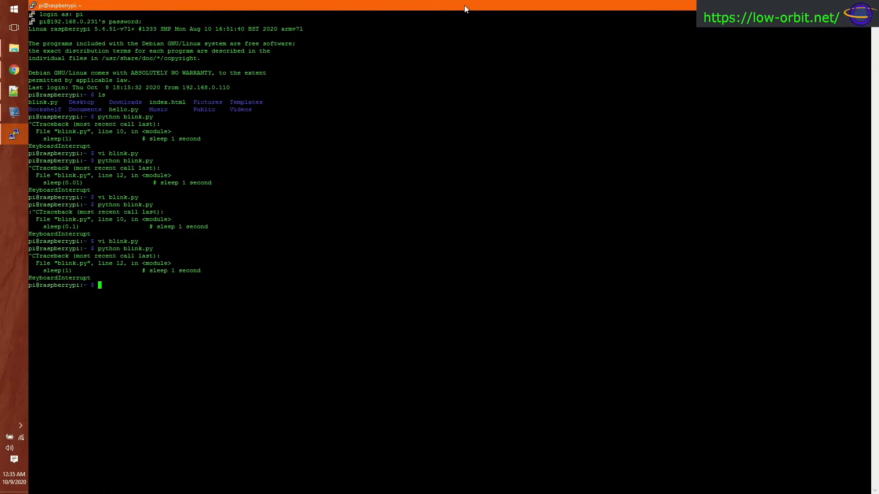
pyautogui.moveTo(167, 113)
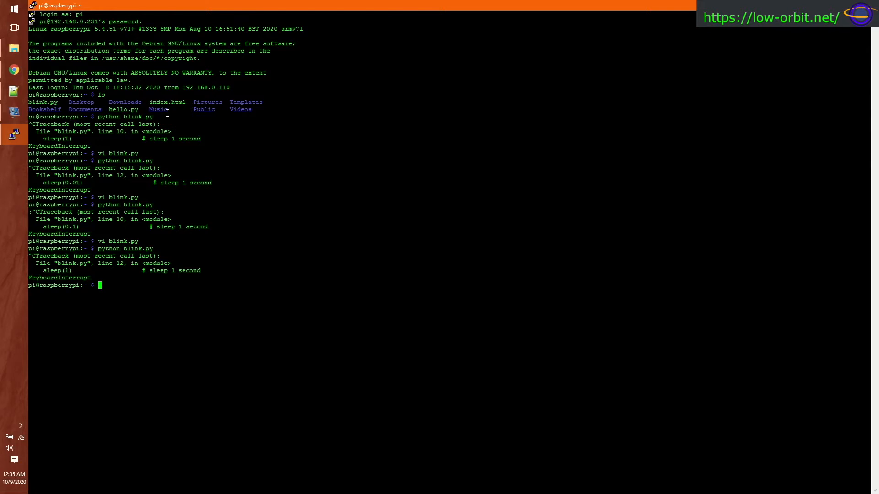
pyautogui.click(32, 5)
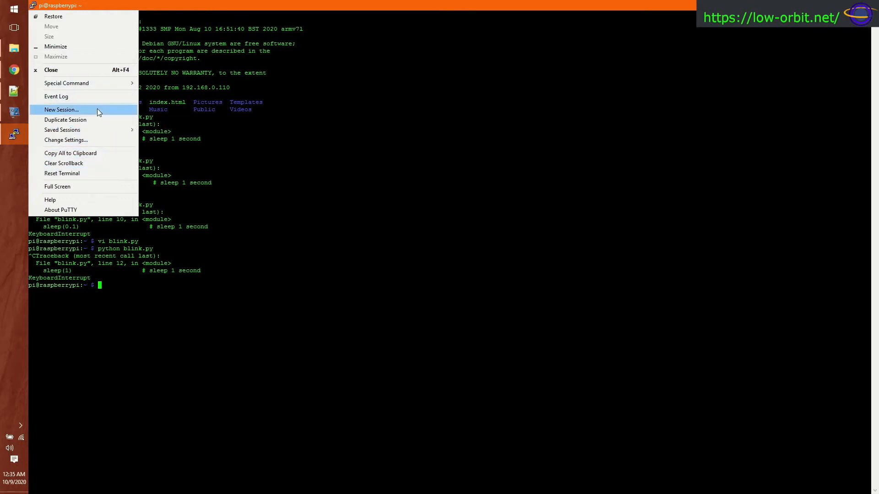
pyautogui.moveTo(62, 130)
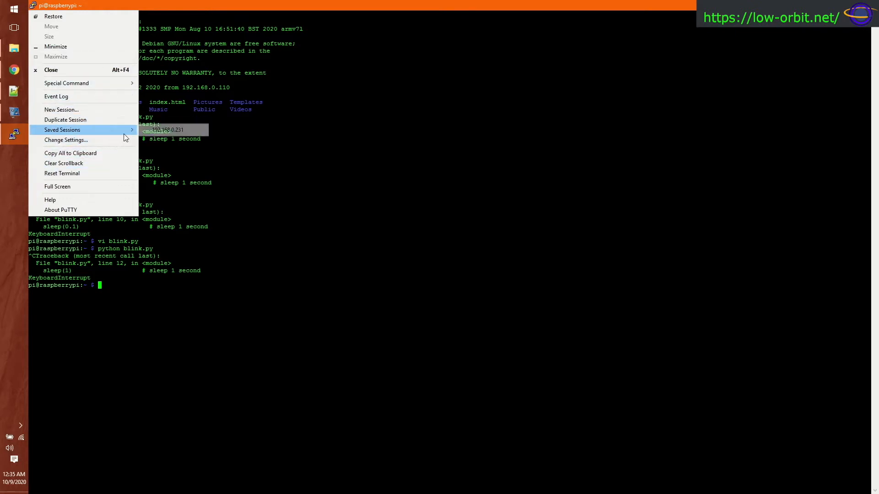
pyautogui.moveTo(102, 173)
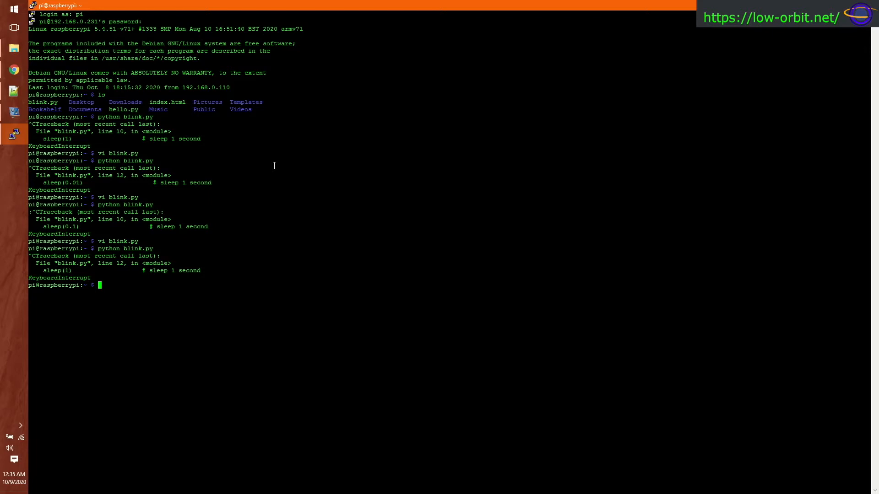
pyautogui.write('vi blink.py')
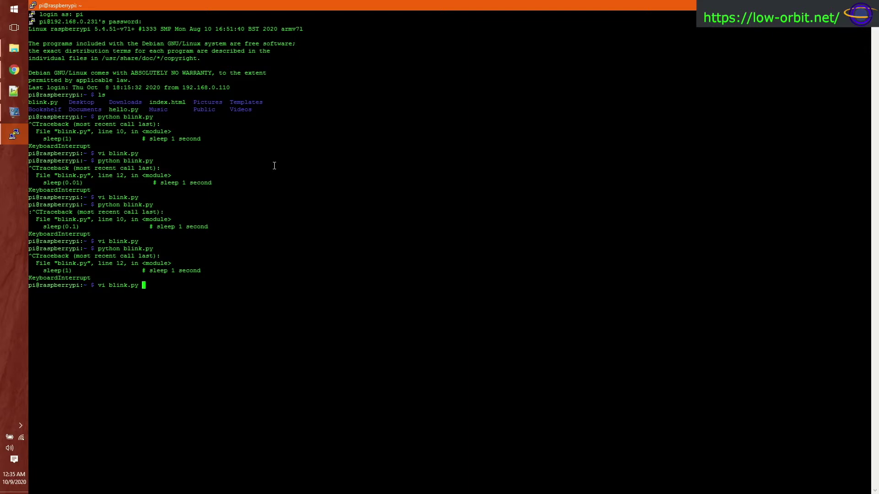
# - Open blink.py in vi, then recall the command and reopen it to view the GPIO loop
pyautogui.press('Return')
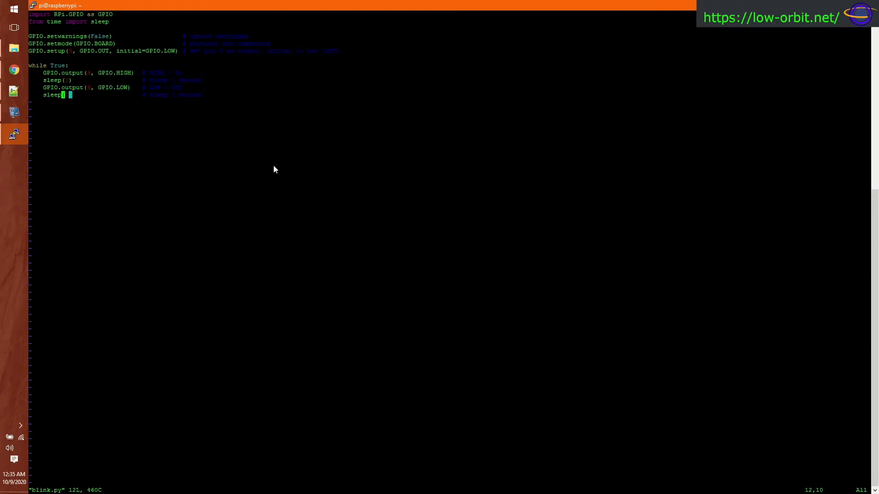
pyautogui.moveTo(285, 56)
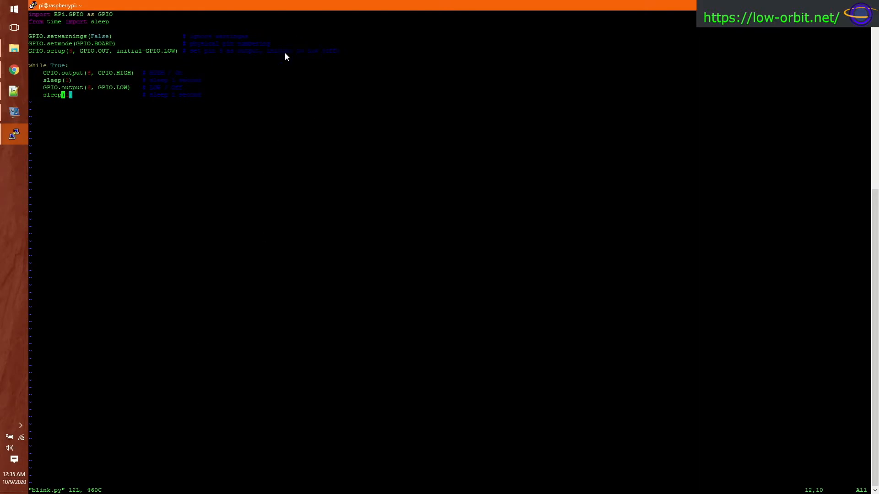
pyautogui.moveTo(137, 94)
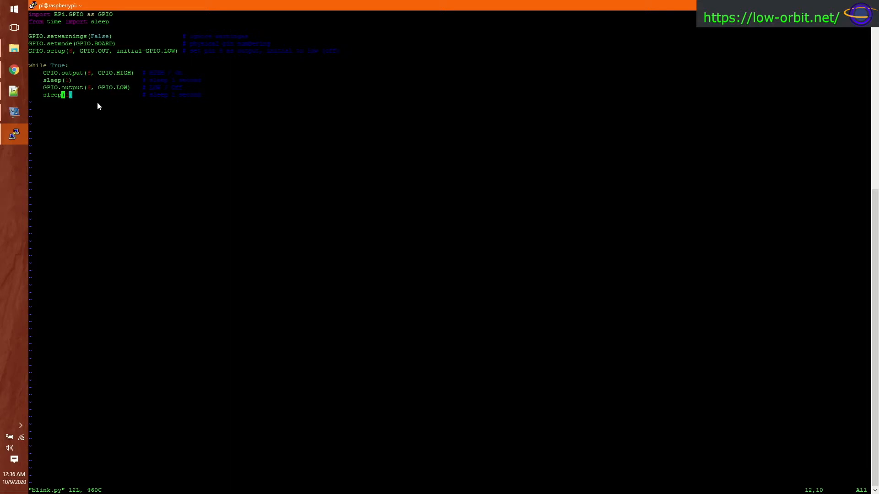
pyautogui.moveTo(223, 126)
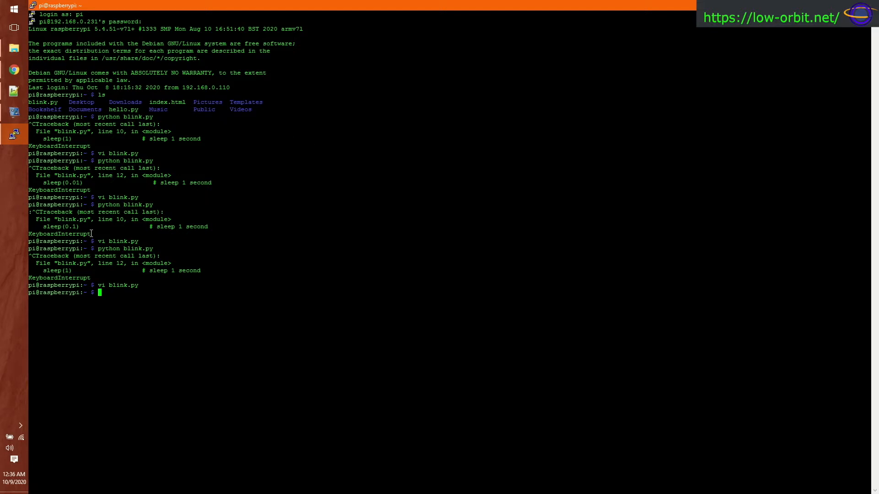
pyautogui.moveTo(91, 233)
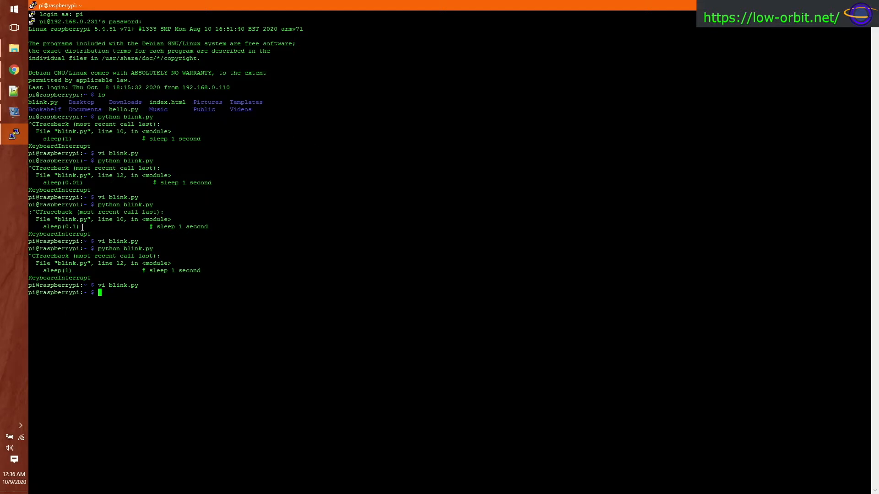
pyautogui.press('Return')
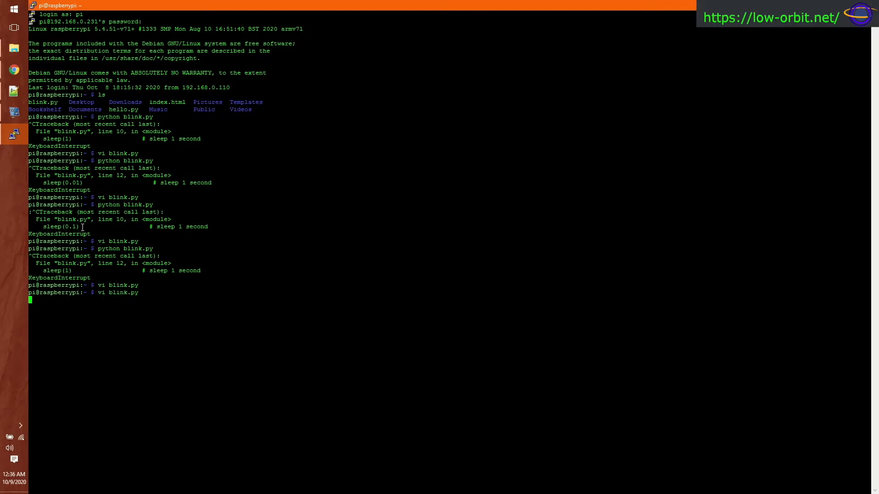
pyautogui.press('Return')
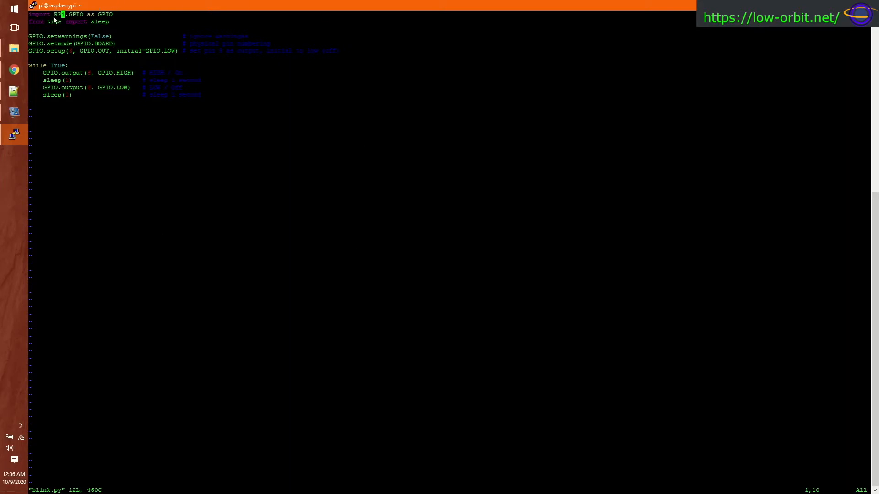
pyautogui.moveTo(106, 21)
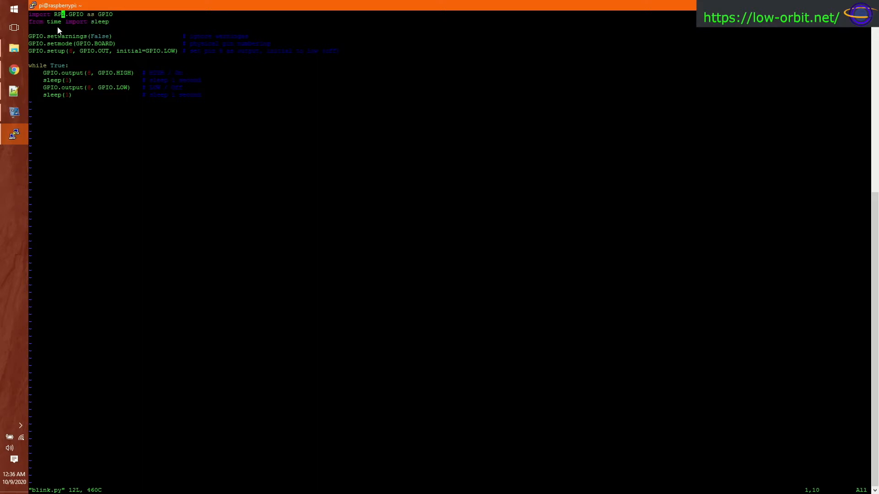
pyautogui.moveTo(93, 30)
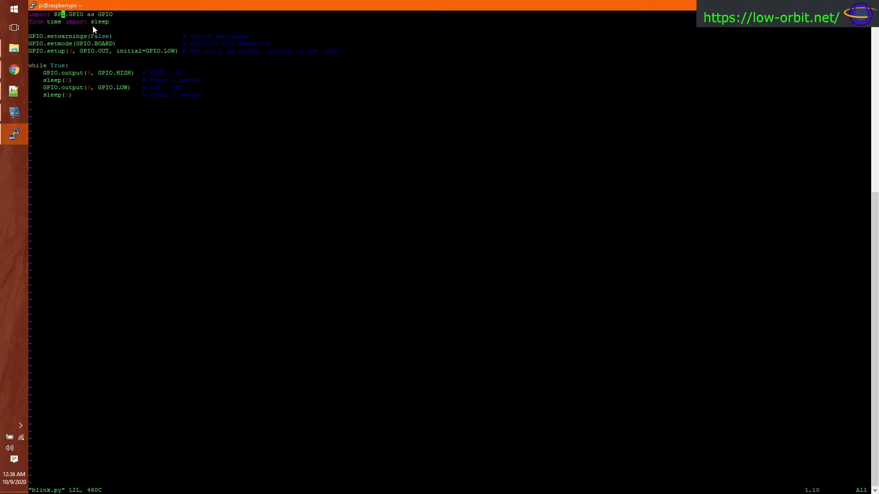
pyautogui.moveTo(106, 56)
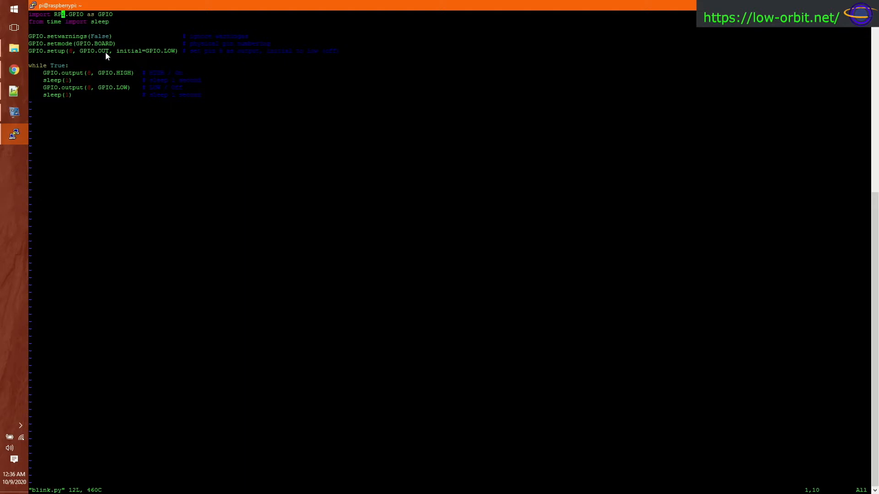
pyautogui.moveTo(133, 27)
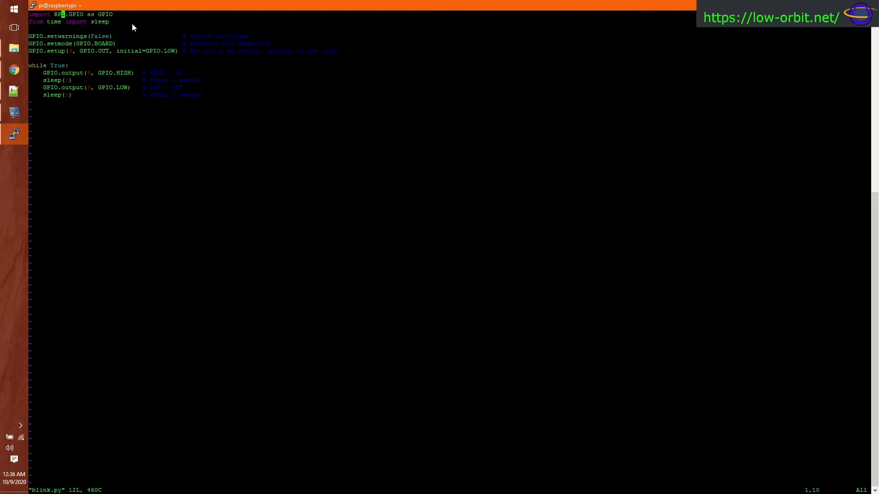
pyautogui.moveTo(33, 38)
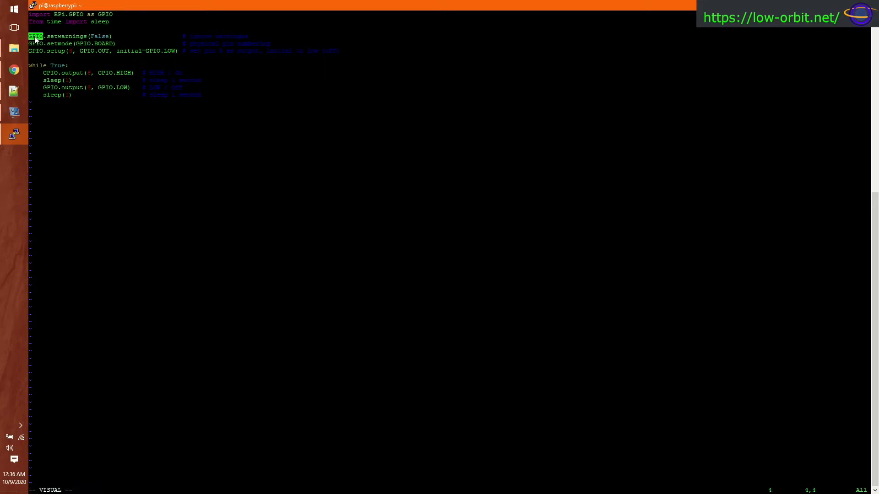
pyautogui.moveTo(103, 40)
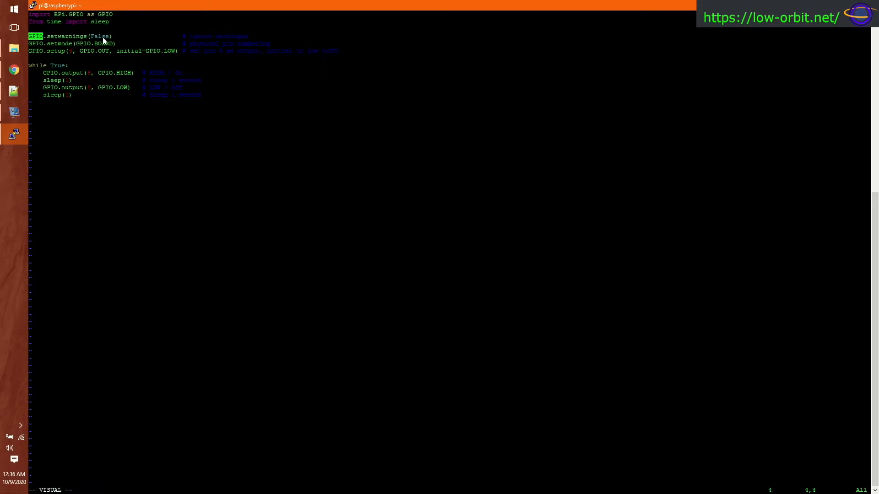
pyautogui.moveTo(111, 42)
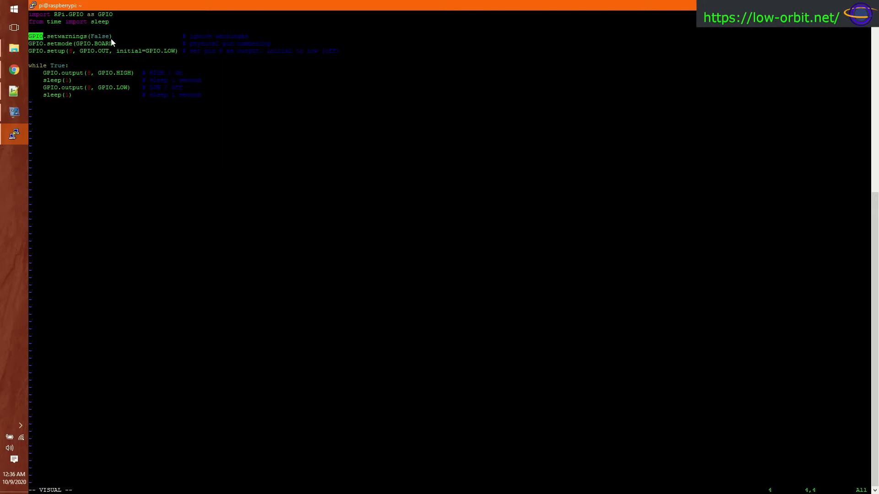
pyautogui.moveTo(70, 54)
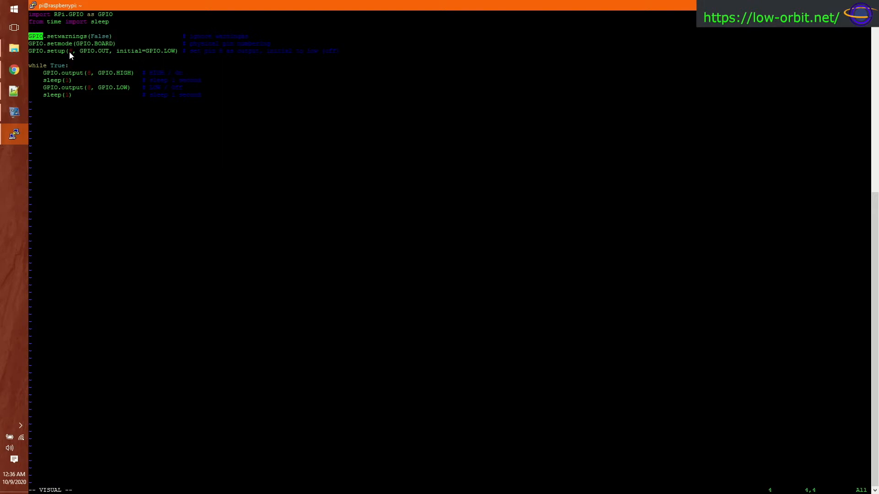
pyautogui.moveTo(155, 49)
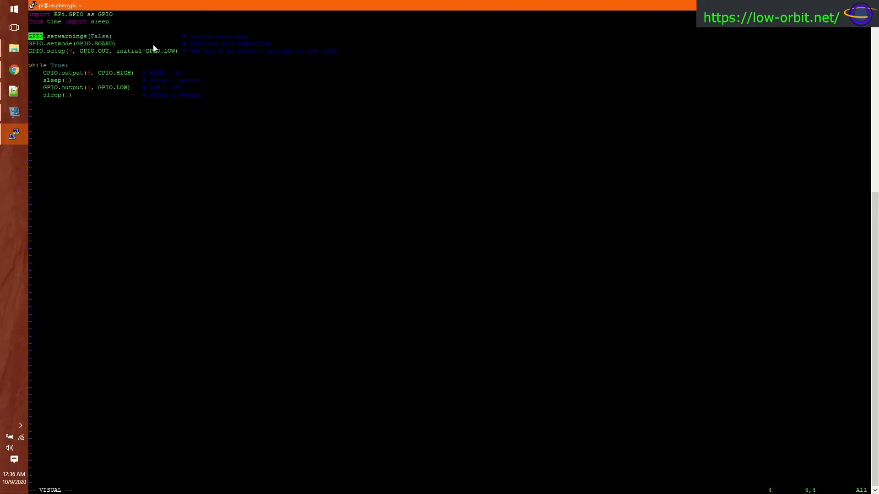
pyautogui.moveTo(249, 48)
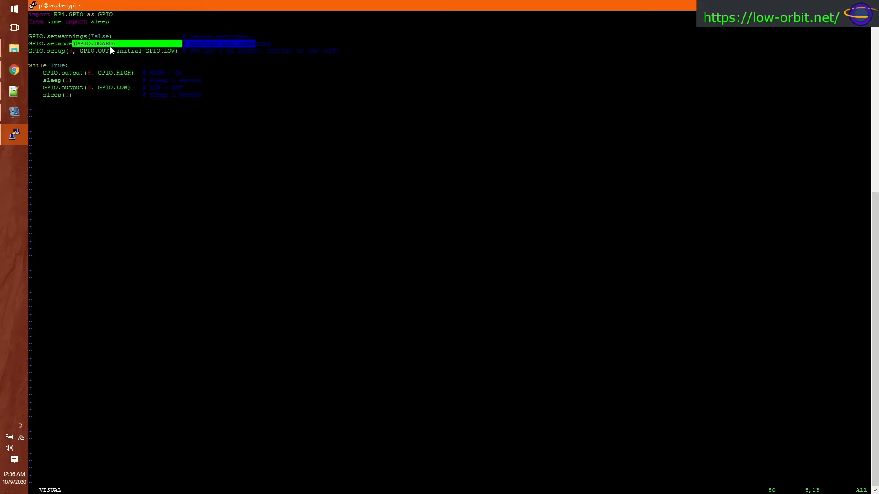
pyautogui.moveTo(238, 50)
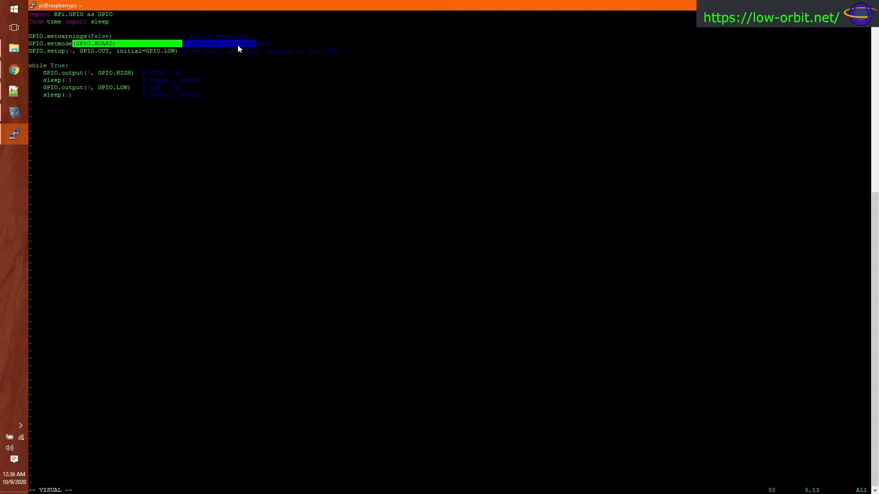
pyautogui.moveTo(74, 50)
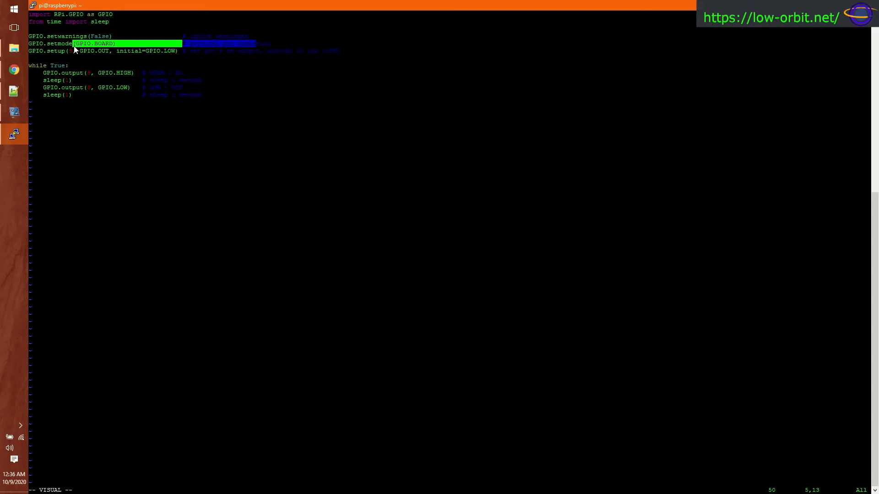
pyautogui.moveTo(70, 59)
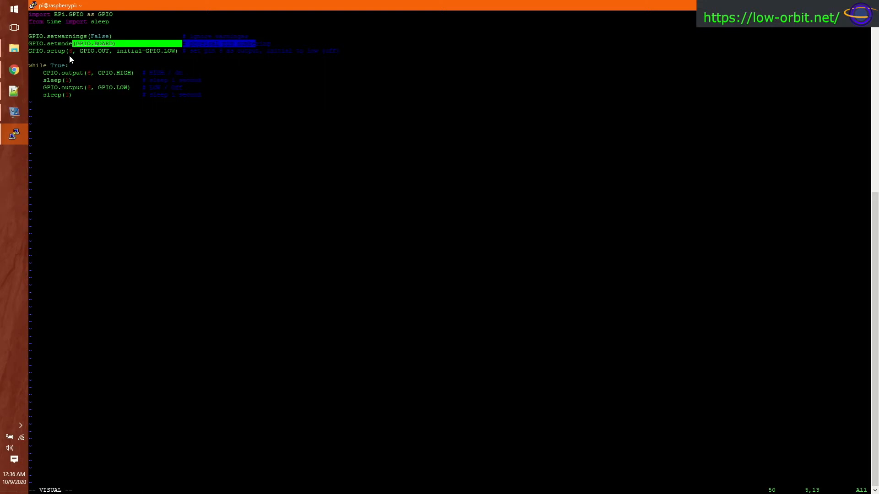
pyautogui.press('Escape')
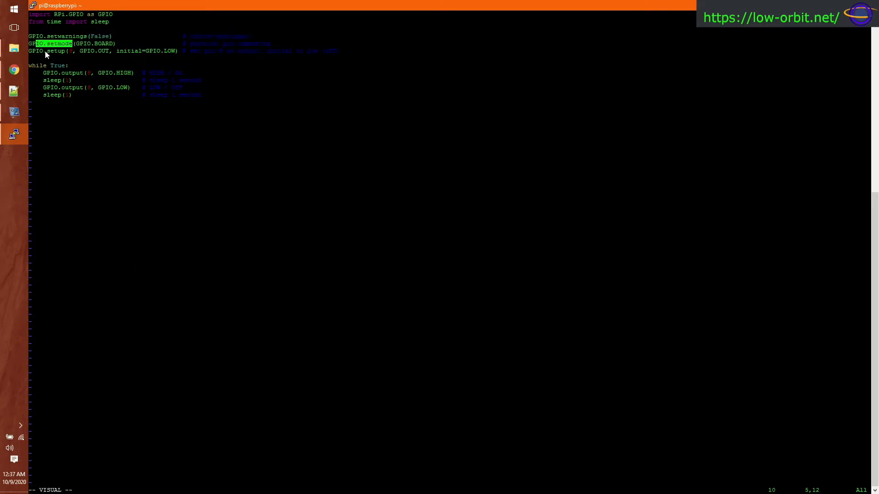
pyautogui.moveTo(33, 52)
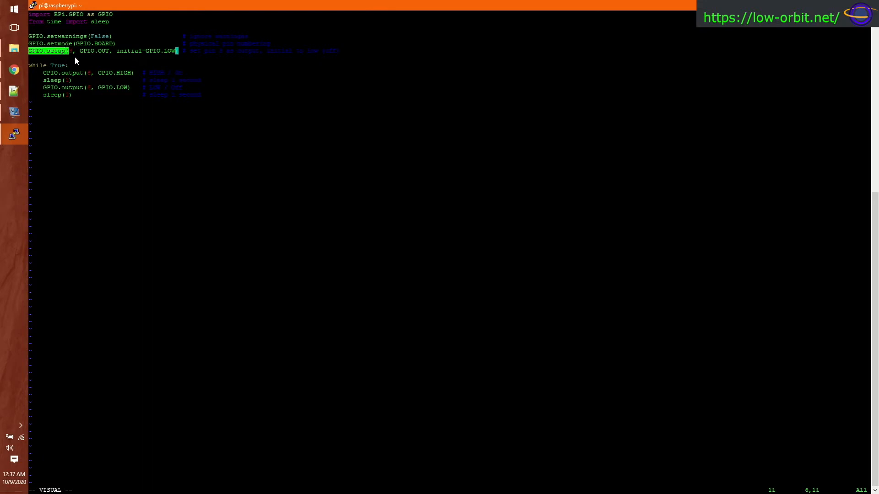
pyautogui.moveTo(214, 62)
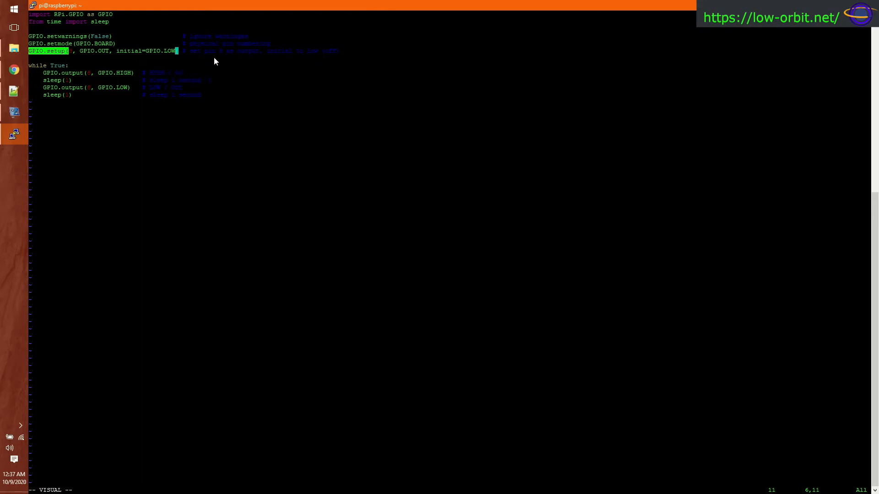
pyautogui.moveTo(238, 63)
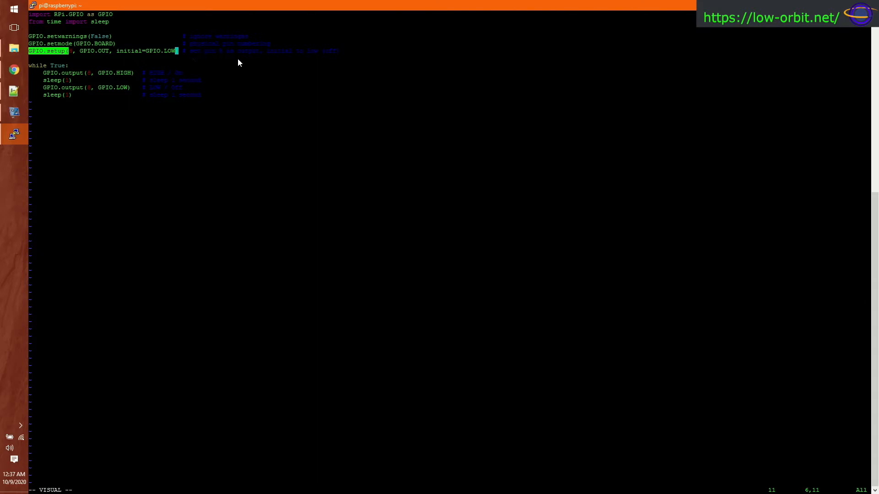
pyautogui.moveTo(280, 55)
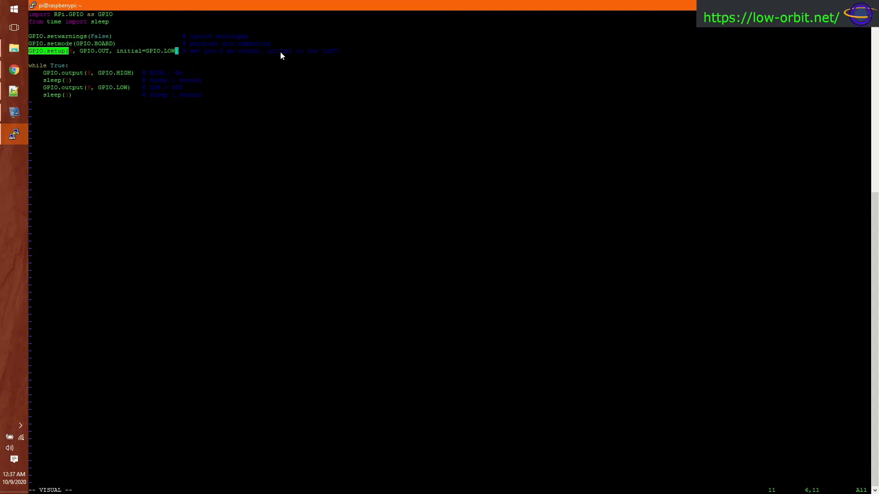
pyautogui.moveTo(86, 54)
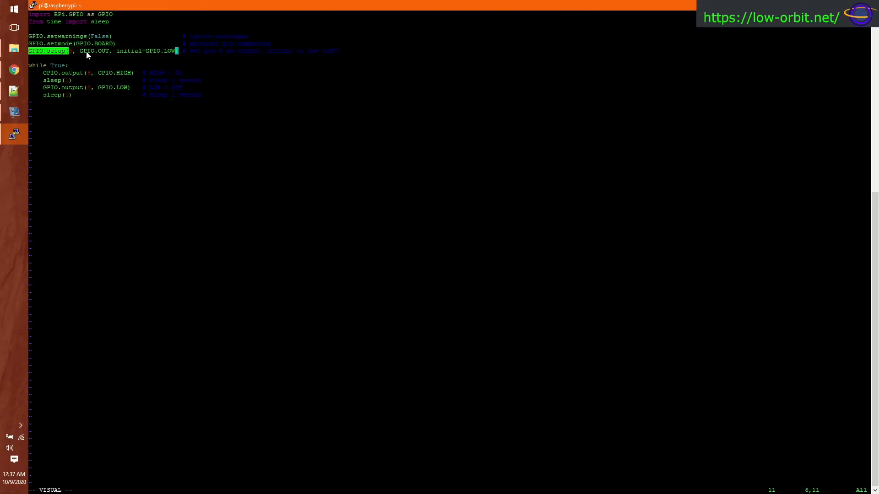
pyautogui.moveTo(94, 61)
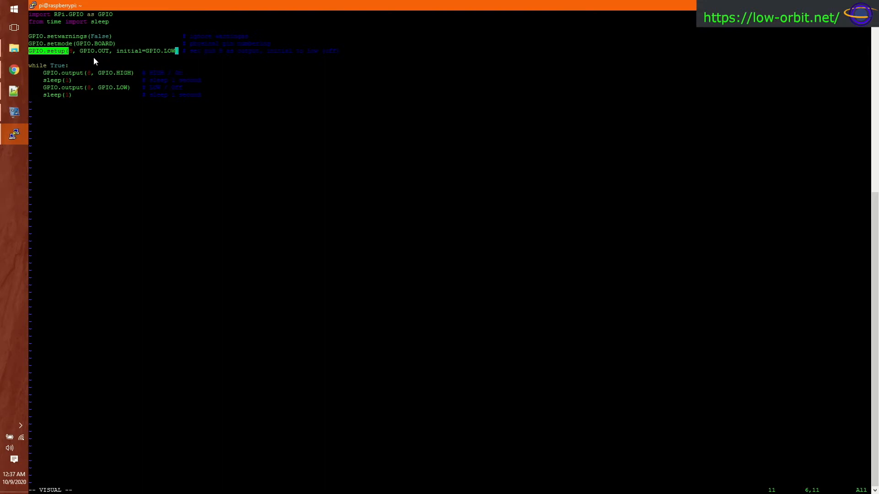
pyautogui.moveTo(38, 69)
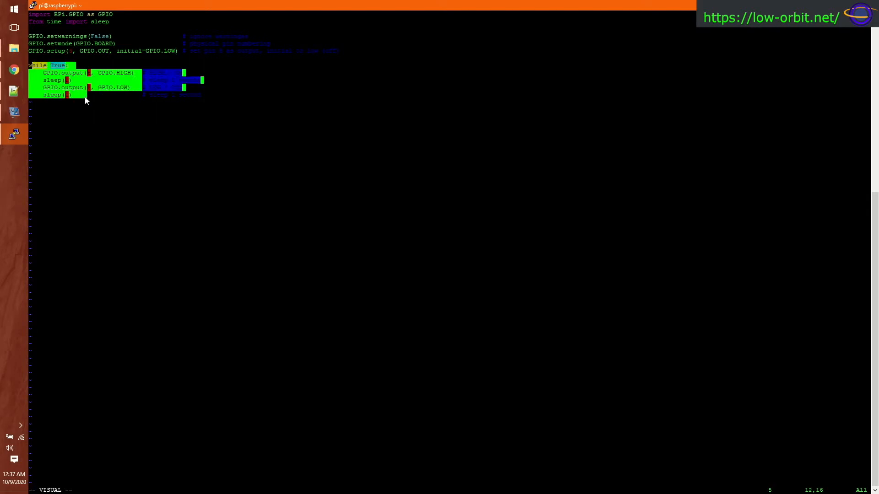
pyautogui.press('Escape')
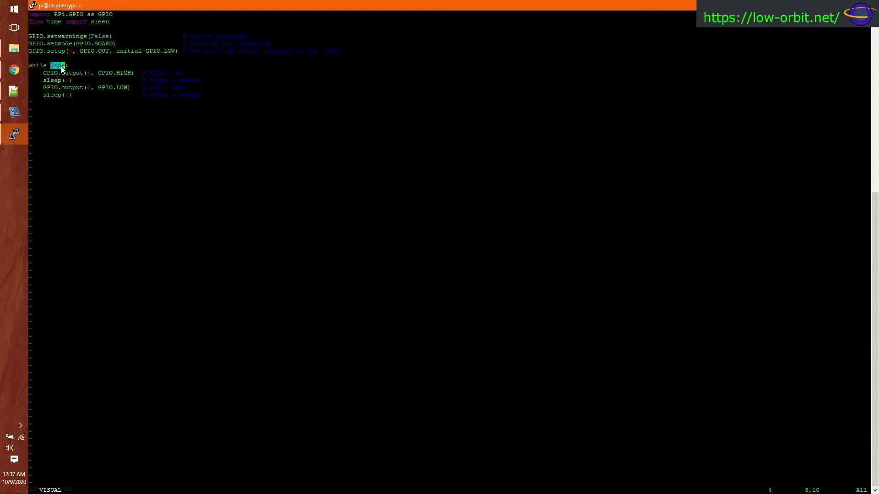
pyautogui.moveTo(62, 81)
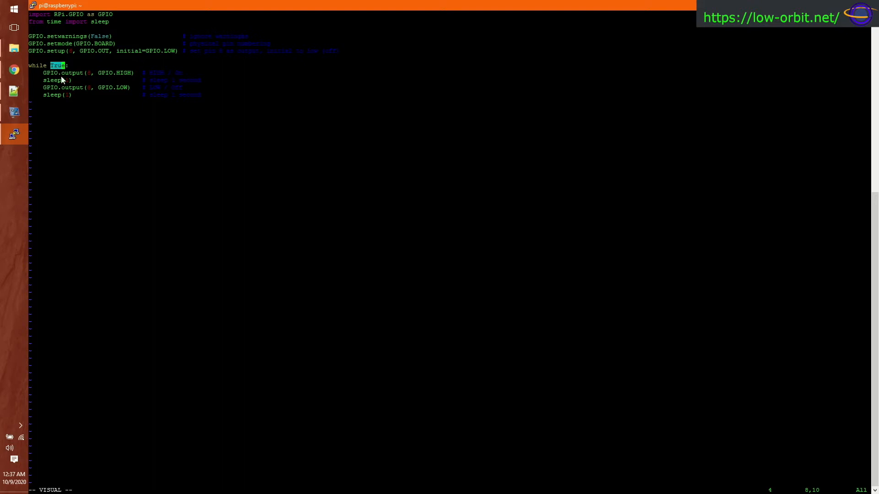
pyautogui.moveTo(91, 118)
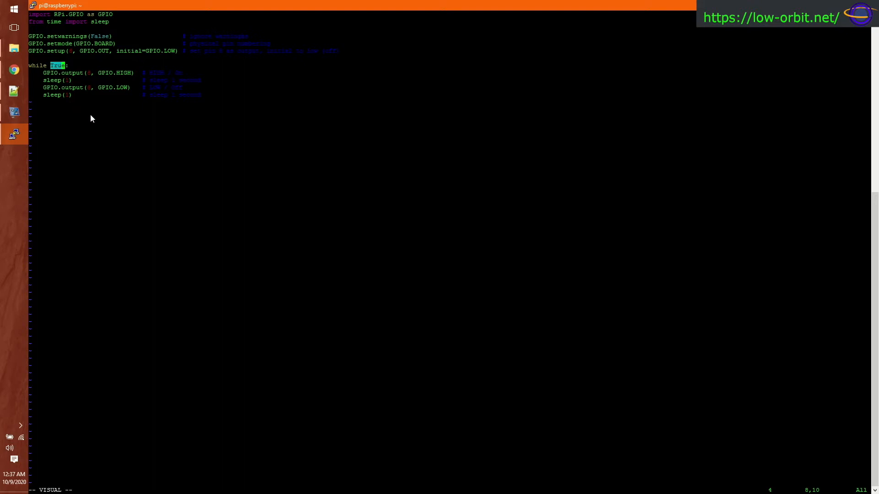
pyautogui.moveTo(94, 117)
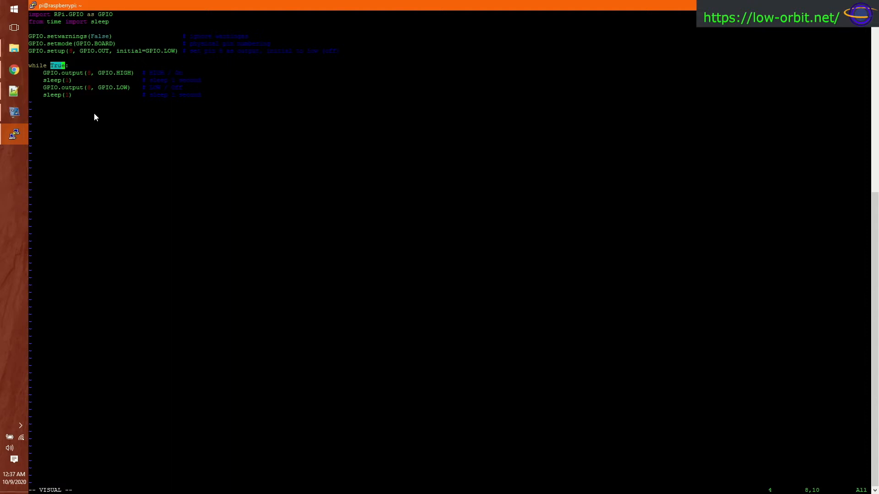
pyautogui.moveTo(49, 77)
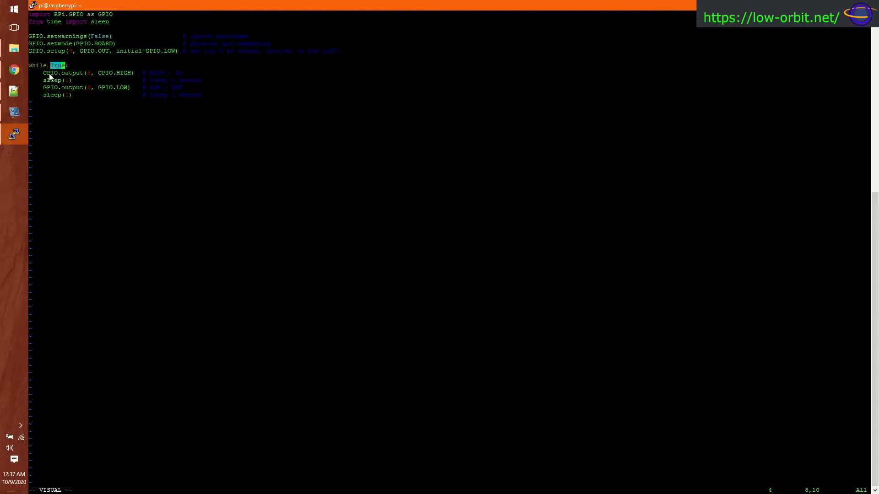
pyautogui.moveTo(45, 77)
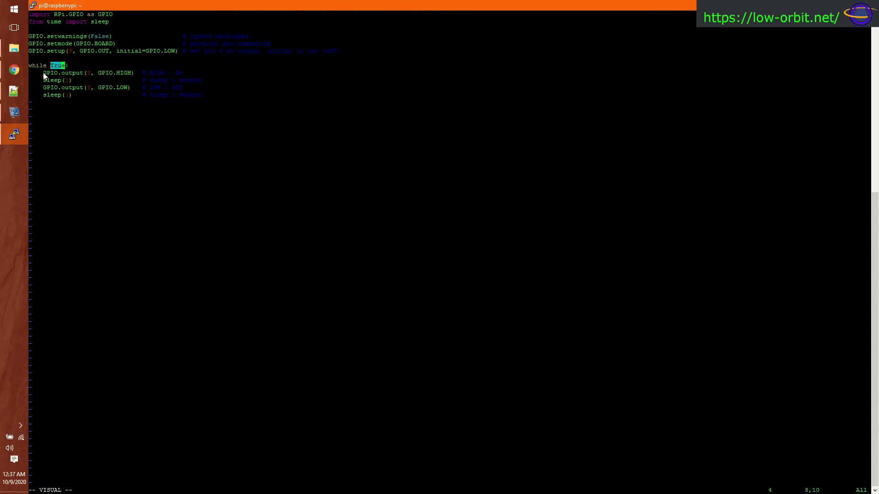
pyautogui.press('j')
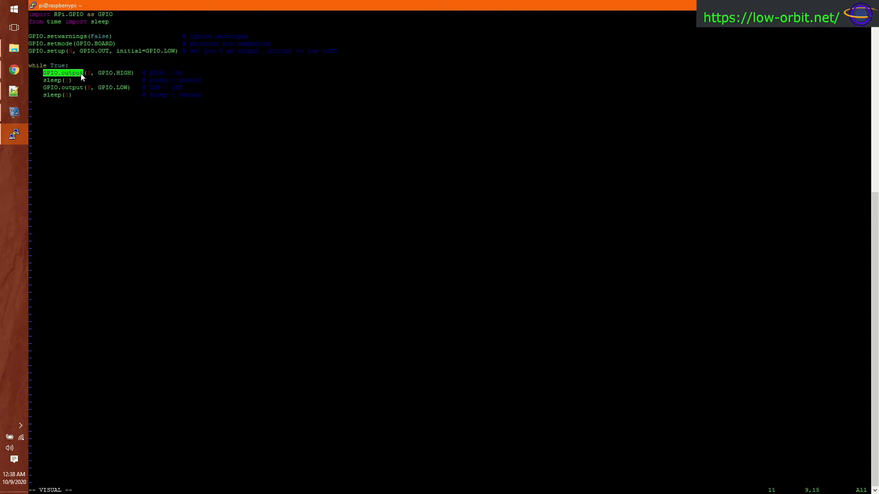
pyautogui.moveTo(89, 78)
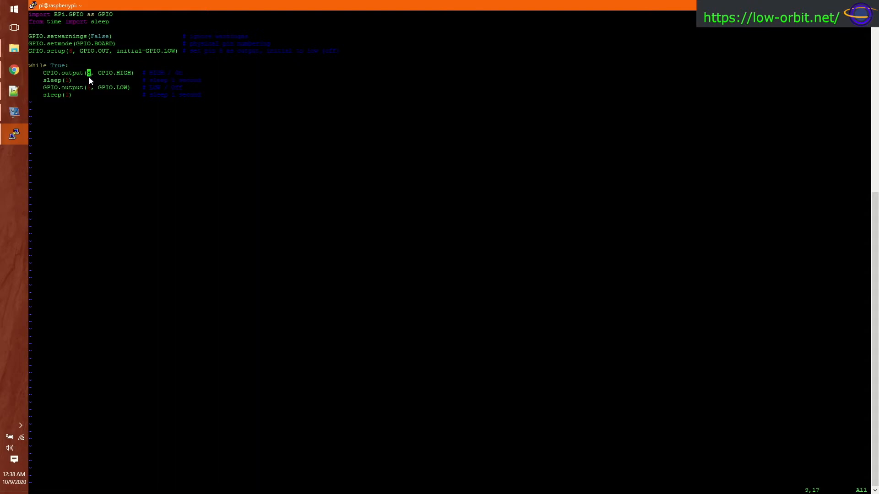
pyautogui.moveTo(101, 76)
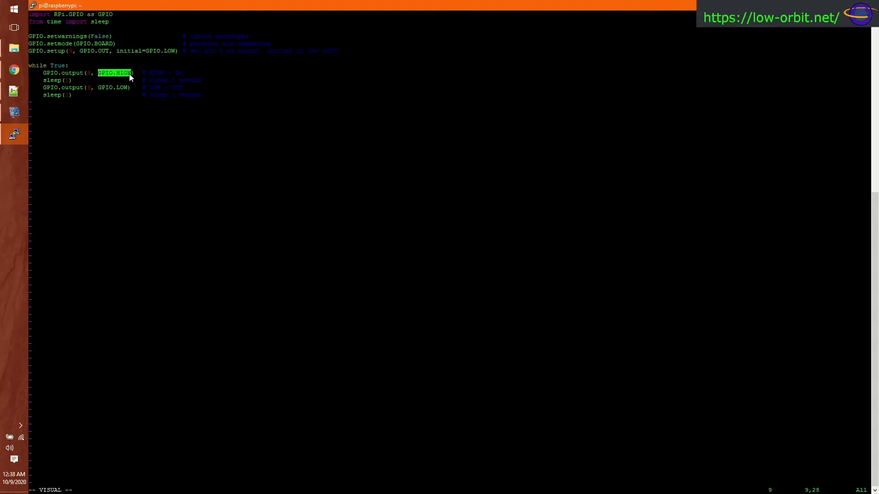
pyautogui.moveTo(172, 82)
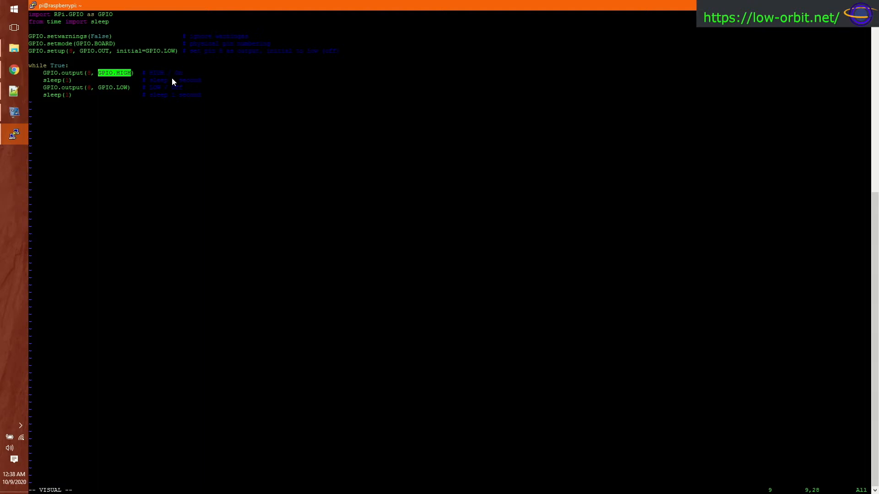
pyautogui.moveTo(49, 86)
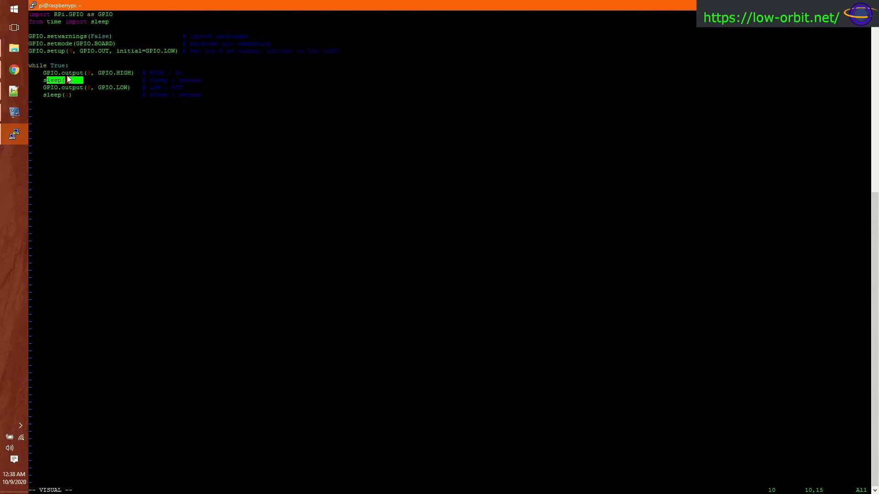
pyautogui.press('k')
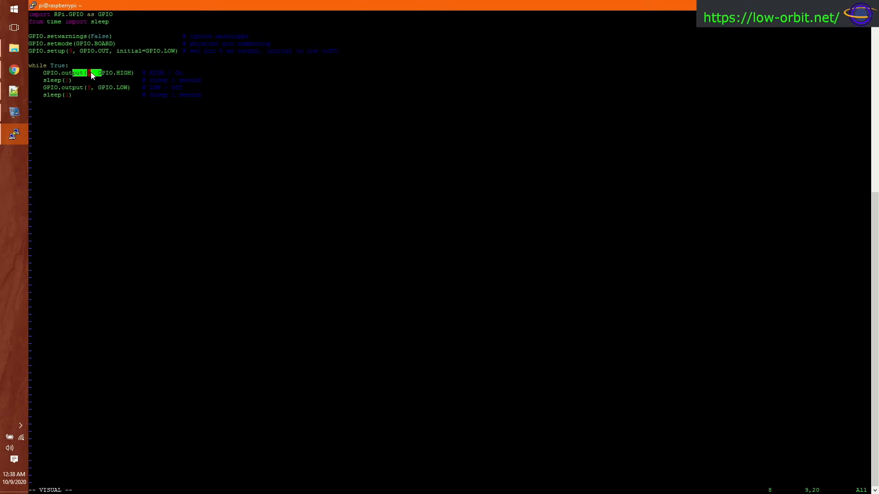
pyautogui.press('j')
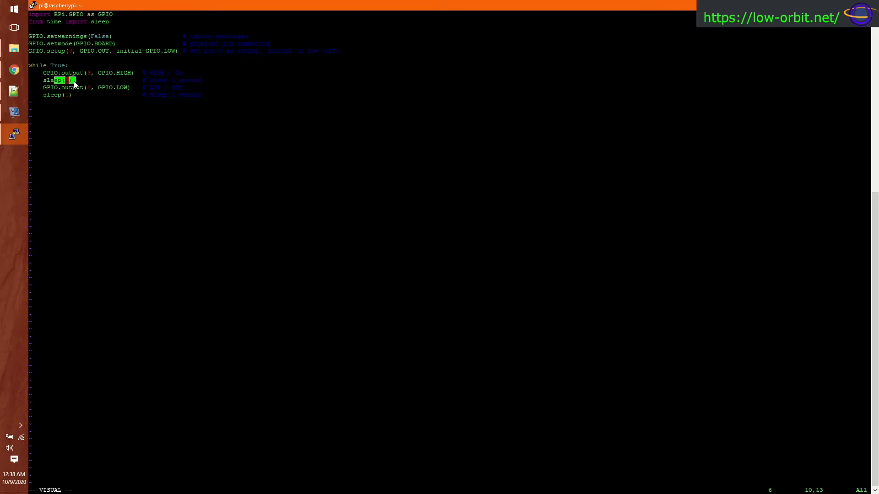
pyautogui.press('j')
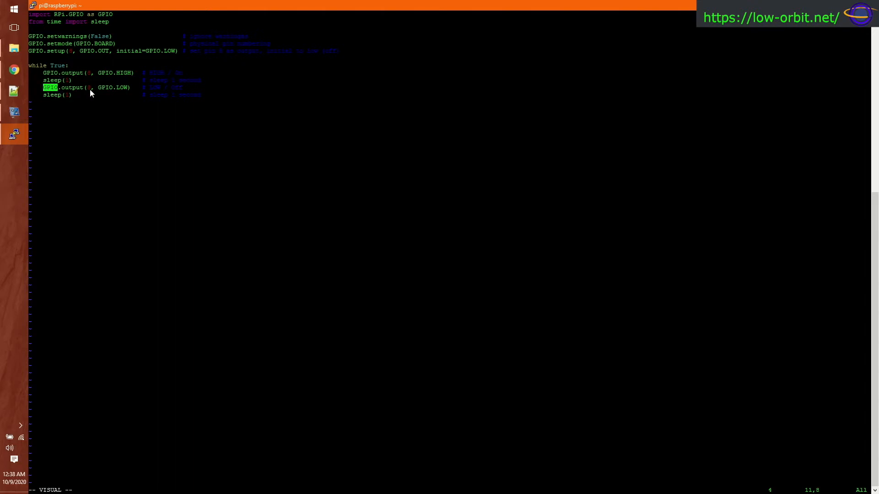
pyautogui.moveTo(99, 93)
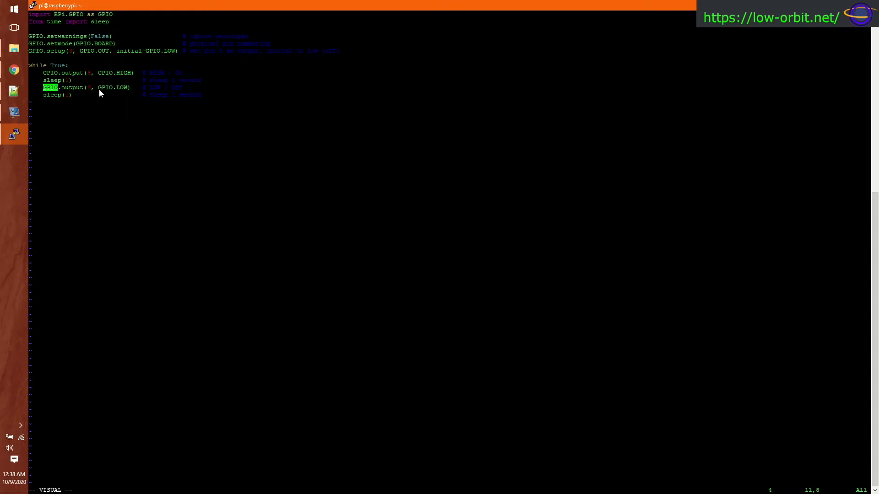
pyautogui.moveTo(118, 96)
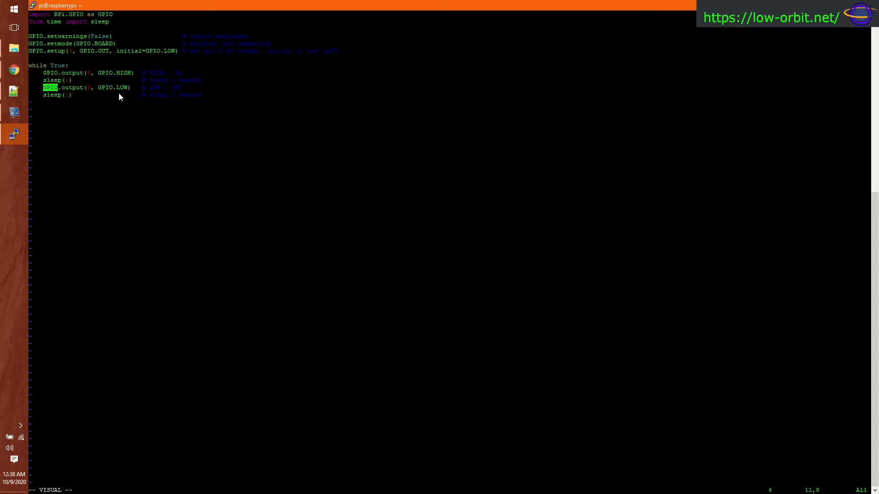
pyautogui.moveTo(122, 94)
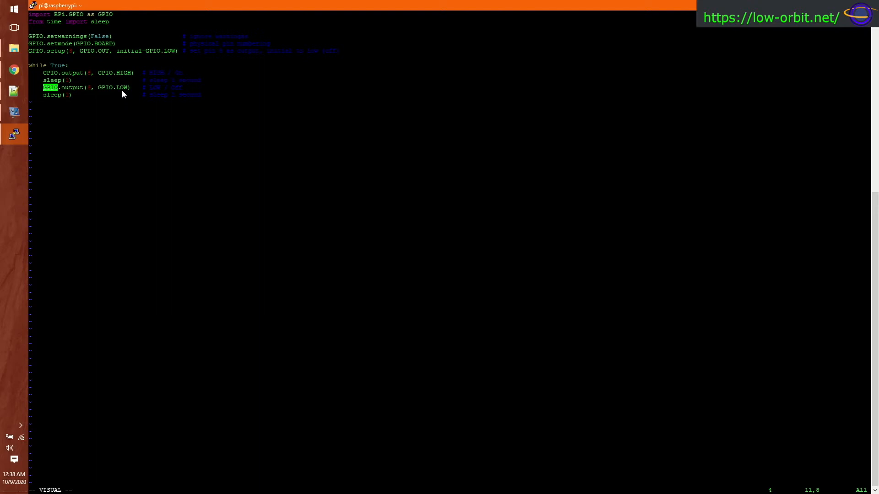
pyautogui.moveTo(38, 95)
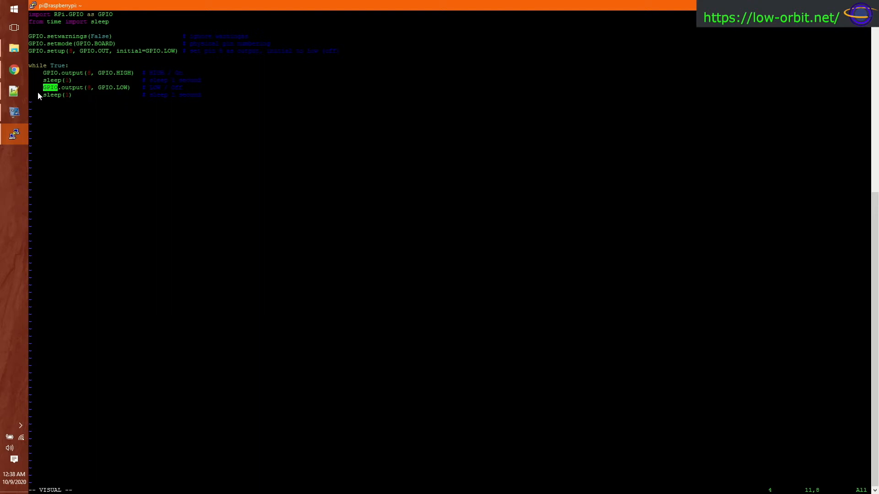
pyautogui.press('j')
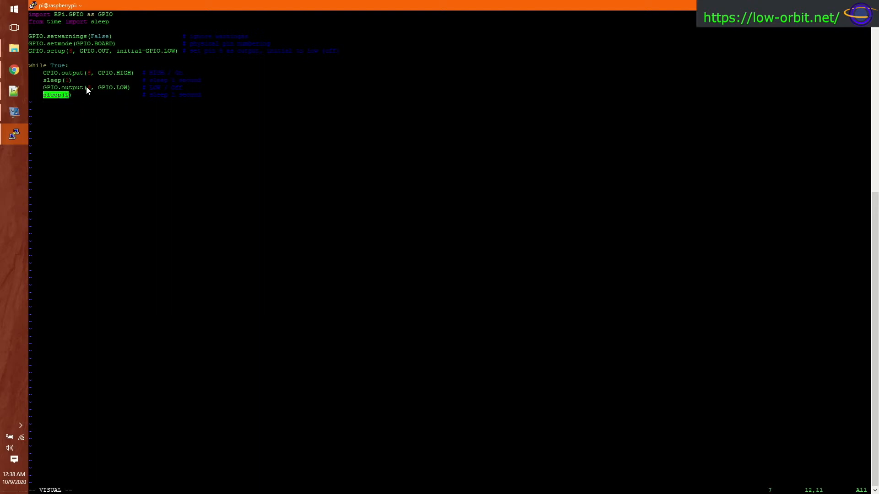
pyautogui.moveTo(51, 73)
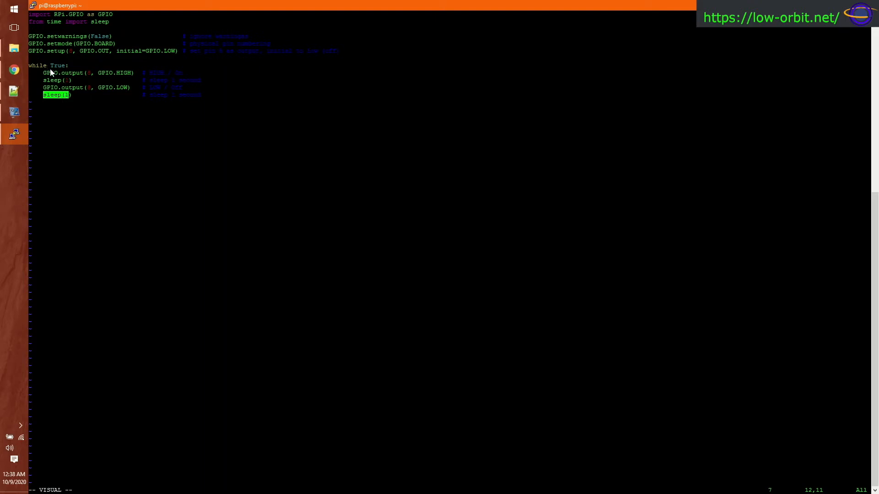
pyautogui.moveTo(57, 75)
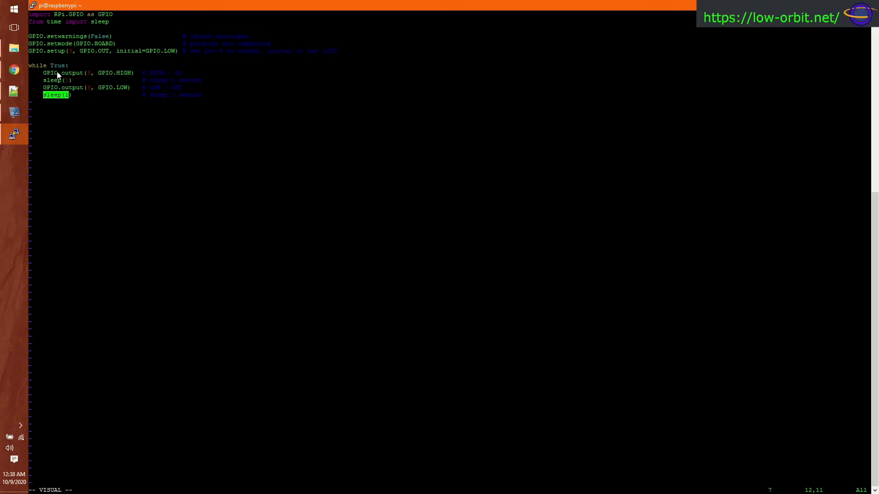
pyautogui.moveTo(63, 95)
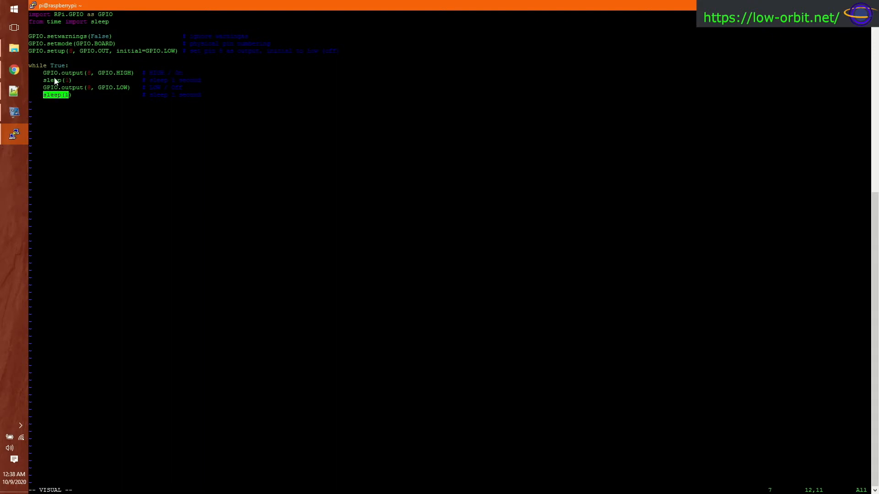
pyautogui.moveTo(147, 127)
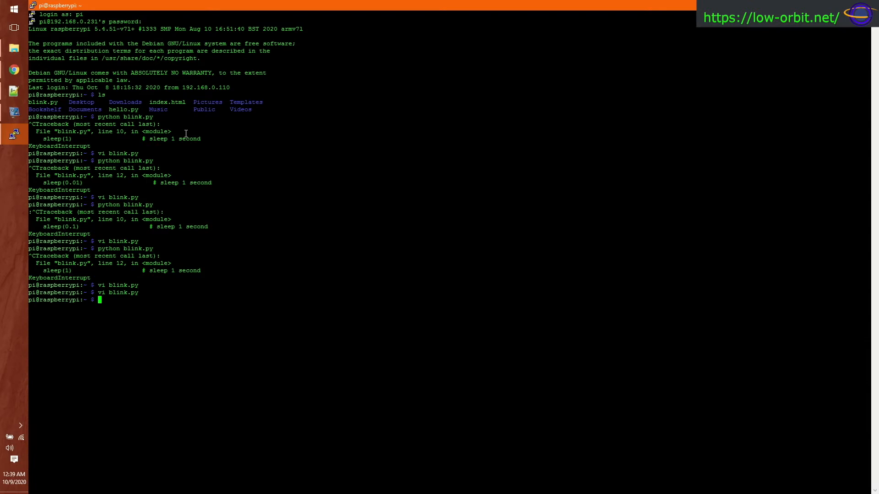
# - Run 'python blink.py' on the Raspberry Pi and watch the LED blink
pyautogui.write('python blink.py')
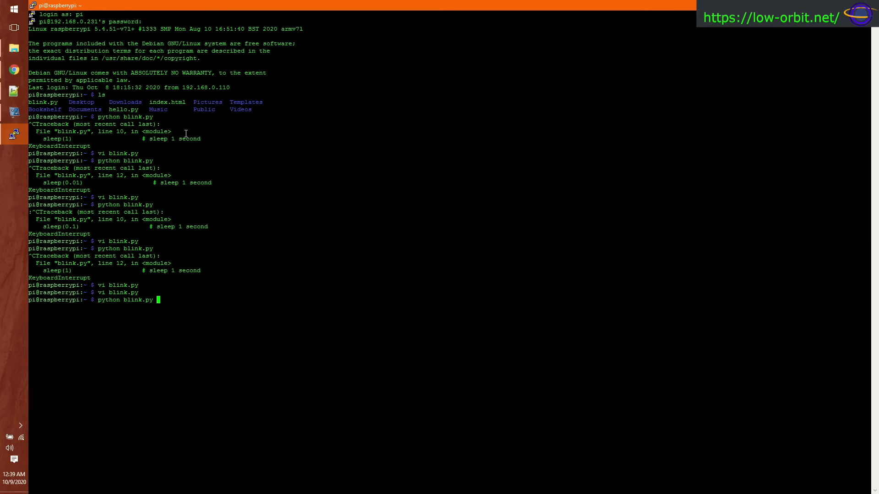
pyautogui.press('Return')
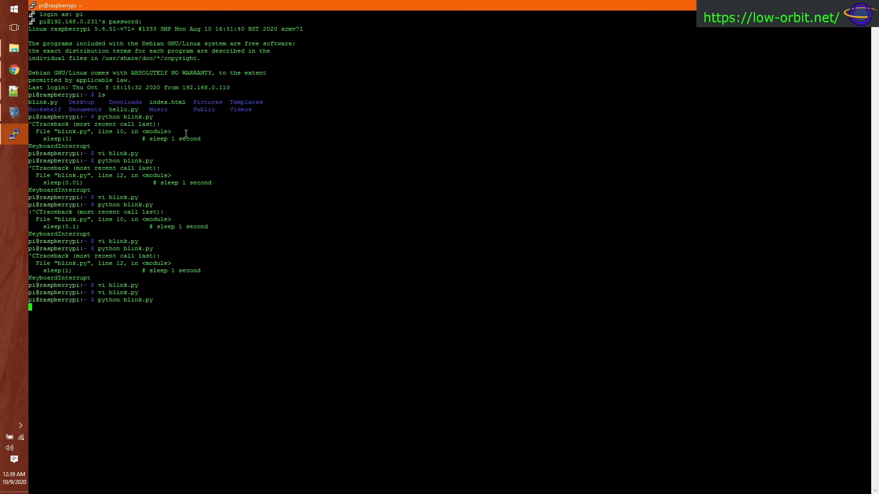
pyautogui.moveTo(95, 301)
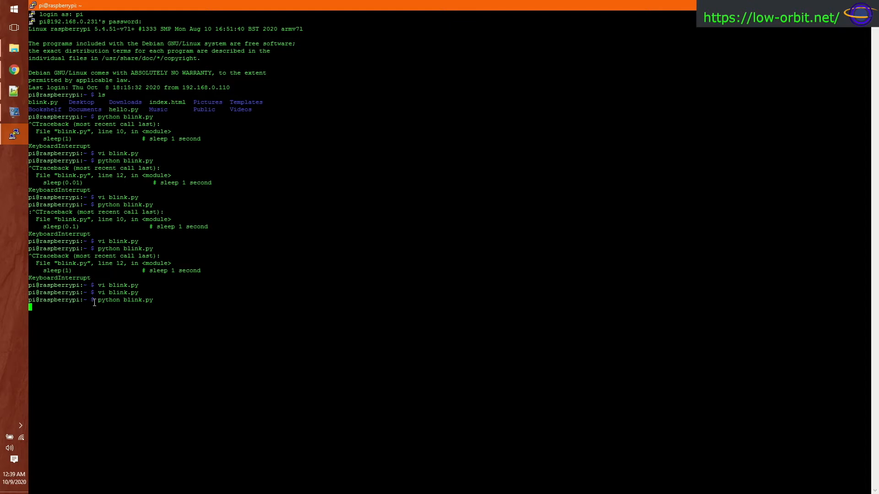
pyautogui.doubleClick(108, 300)
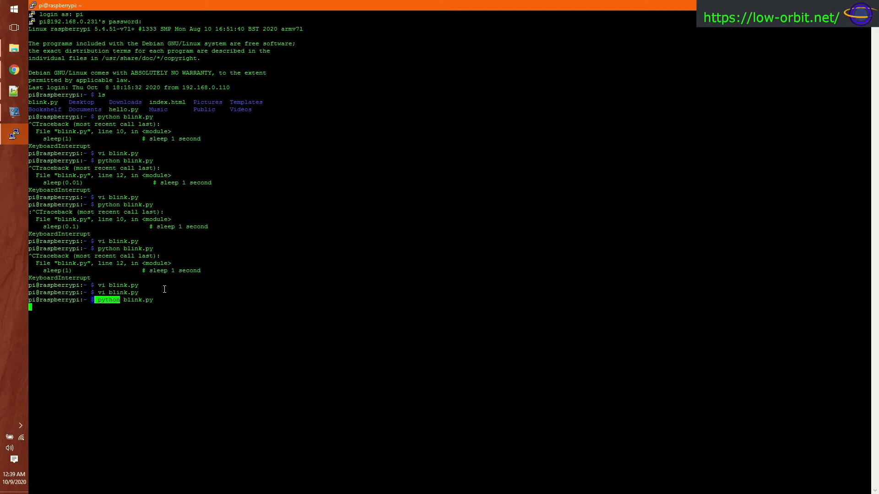
pyautogui.moveTo(372, 355)
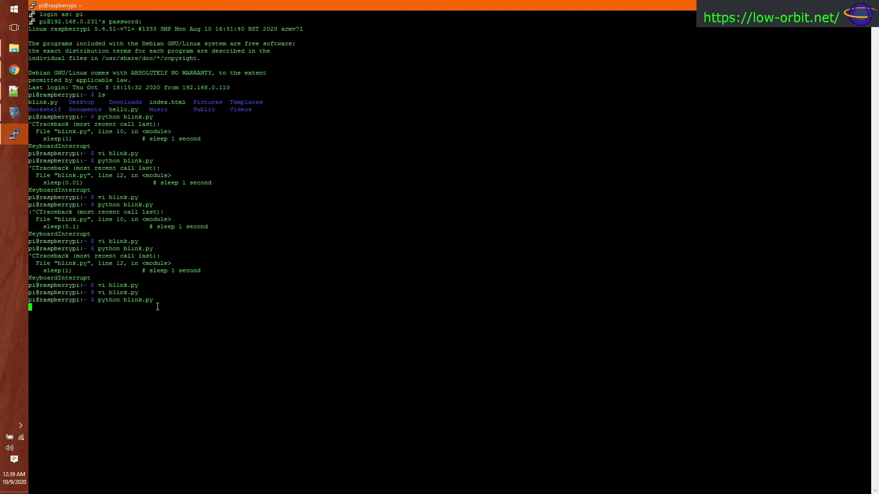
pyautogui.moveTo(149, 293)
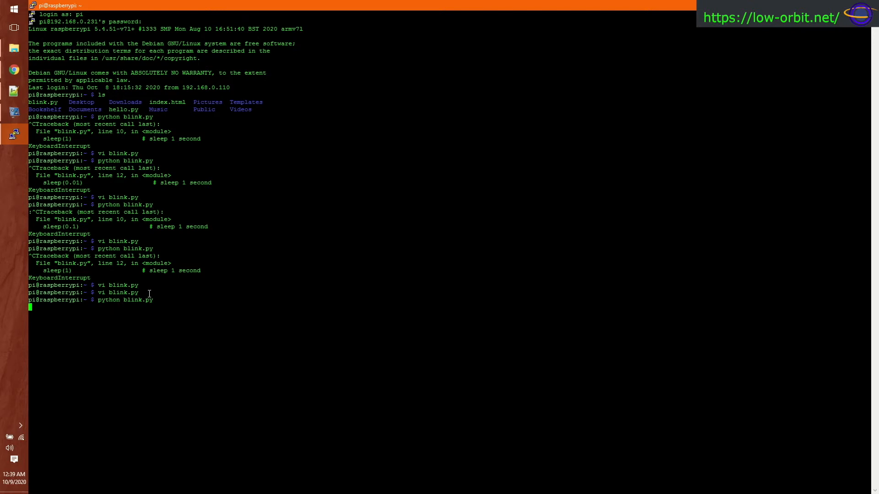
pyautogui.moveTo(172, 250)
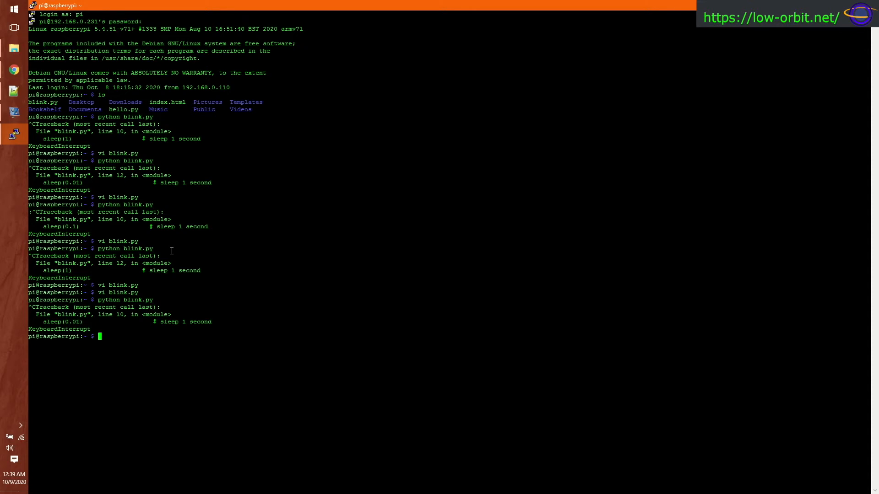
# - Reopen blink.py in vi, adjust the sleep values and save with :wq
pyautogui.write('python blink.py')
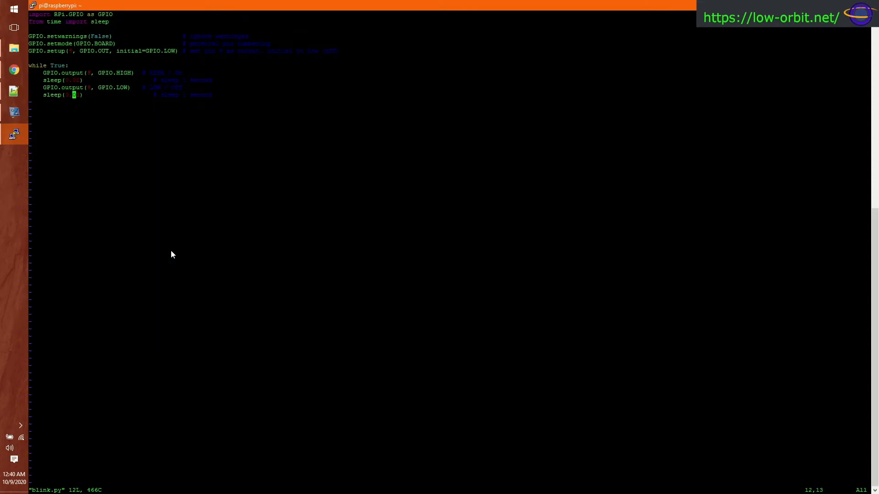
pyautogui.press('Up')
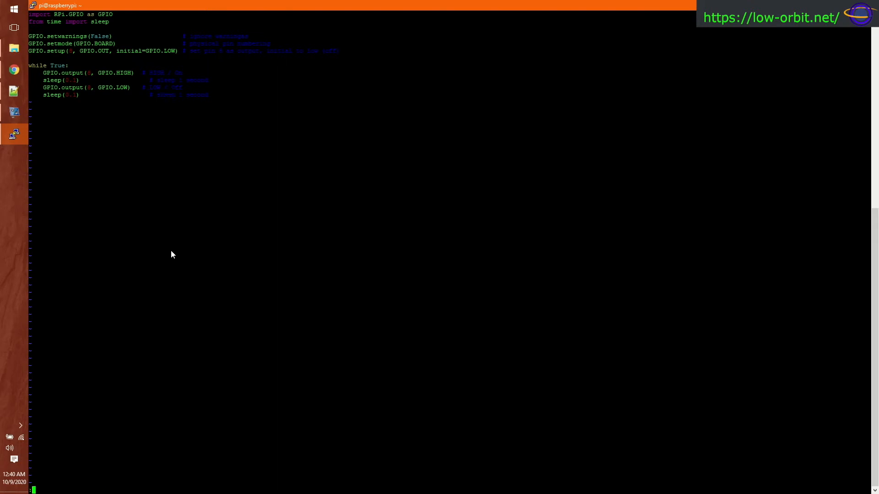
pyautogui.write('wq')
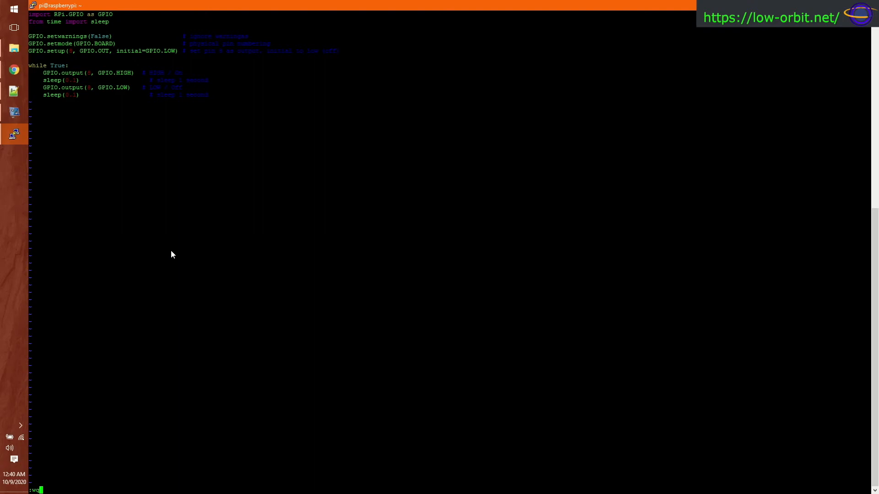
pyautogui.press('Return')
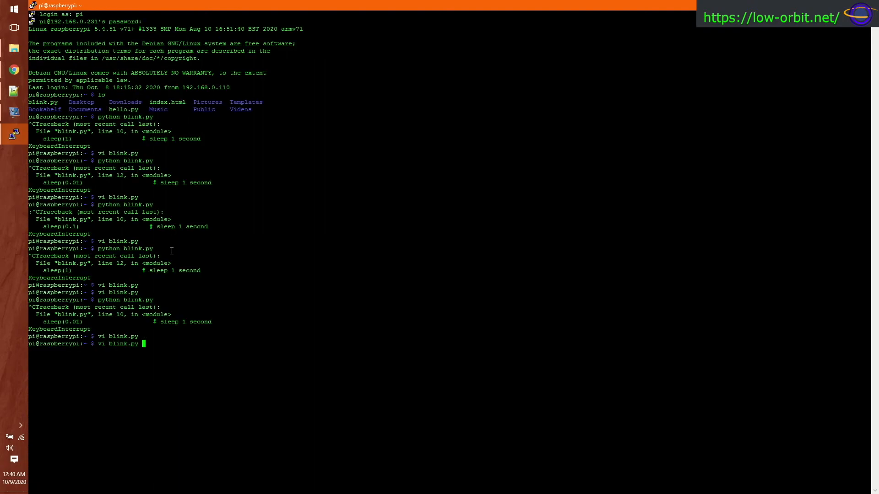
# - Launch python blink.py again from the command history
pyautogui.press('Return')
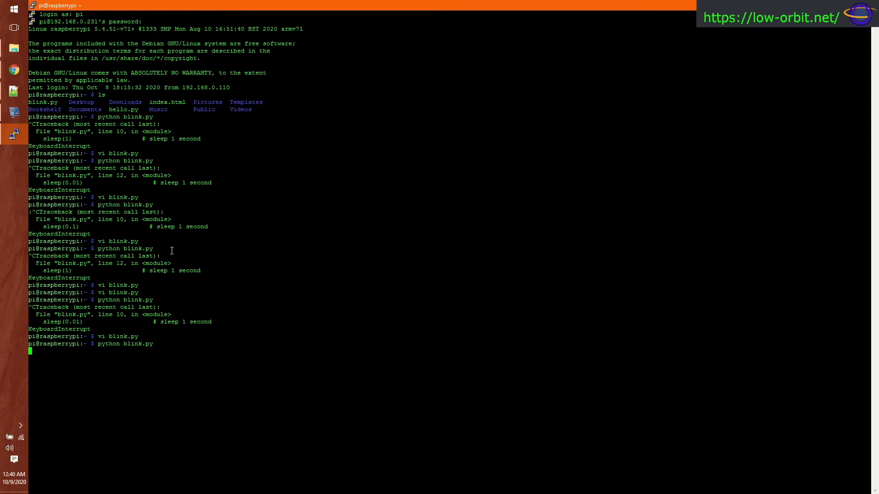
pyautogui.moveTo(2, 237)
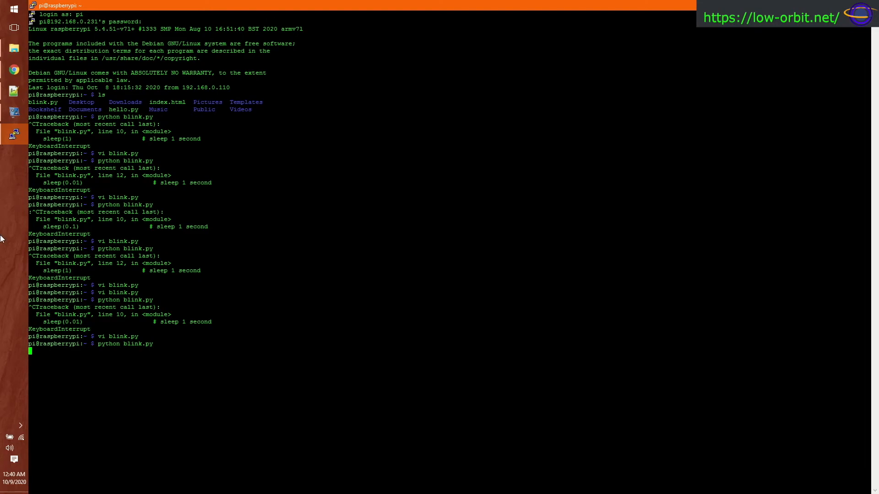